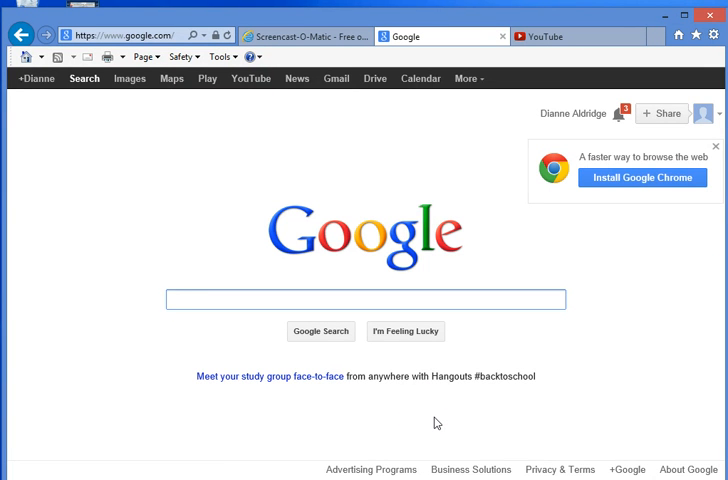
mouse_move(451, 356)
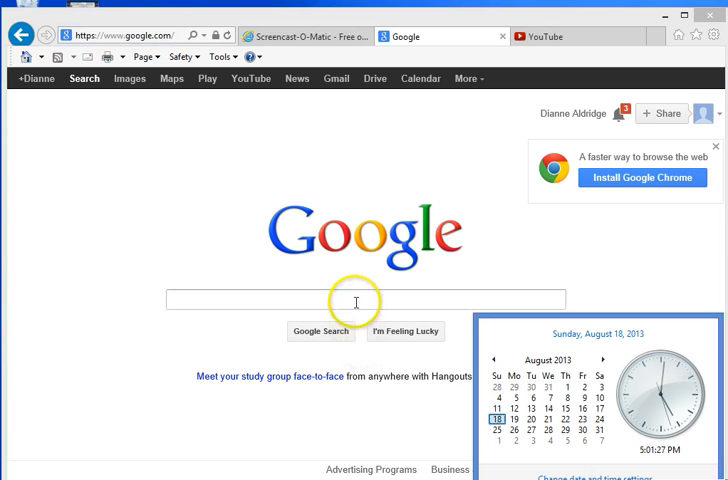
Navigate to the Mineral Wells ISD website by entering 'mwisd' in the address bar
click(365, 299)
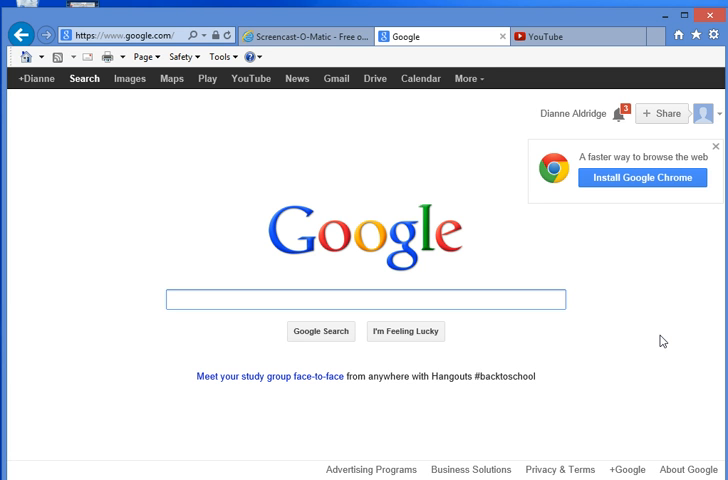
text(mwisd.net)
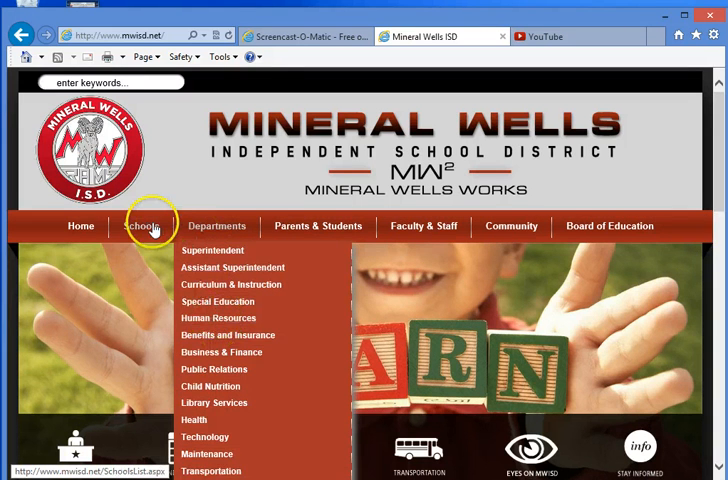
List all Junior High staff members from the district's staff directory
click(148, 226)
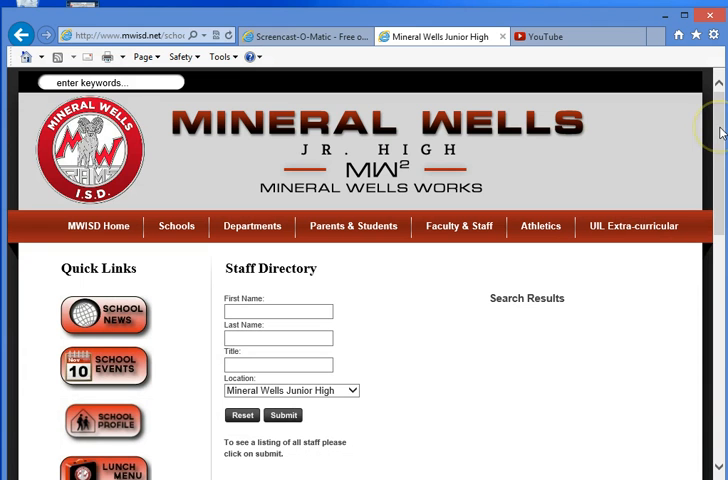
mouse_move(283, 415)
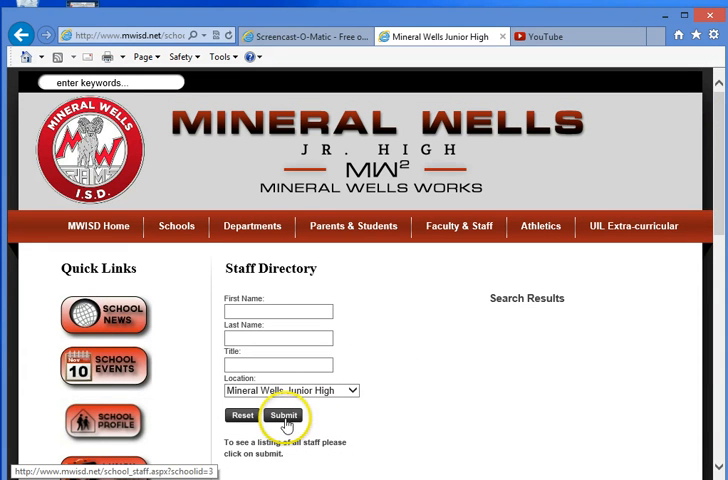
click(283, 415)
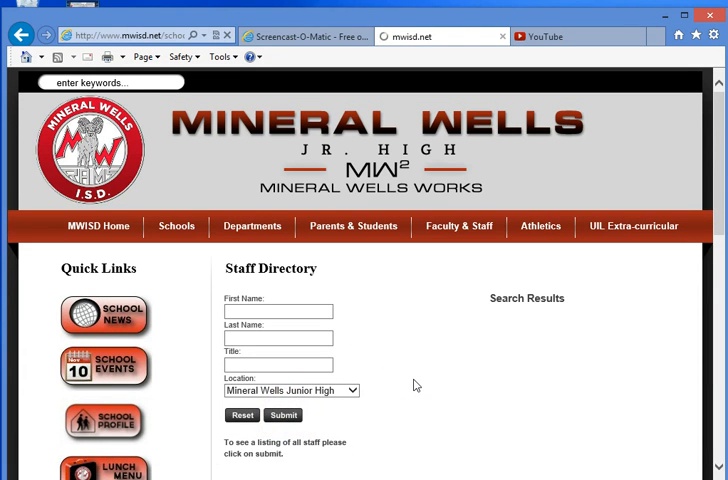
click(282, 415)
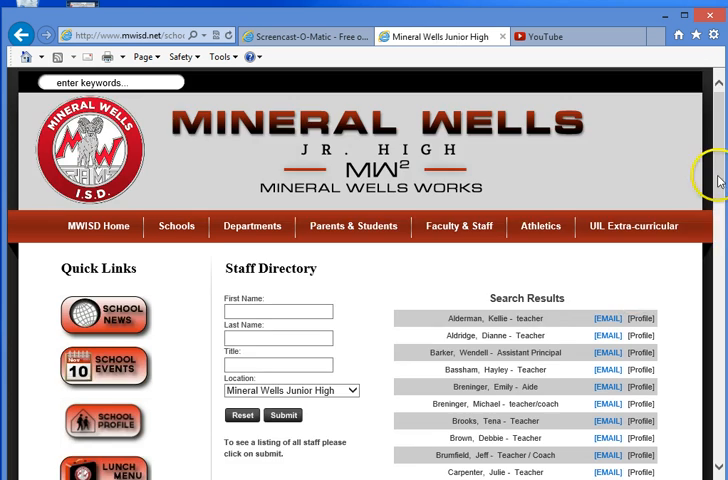
scroll(down, 3)
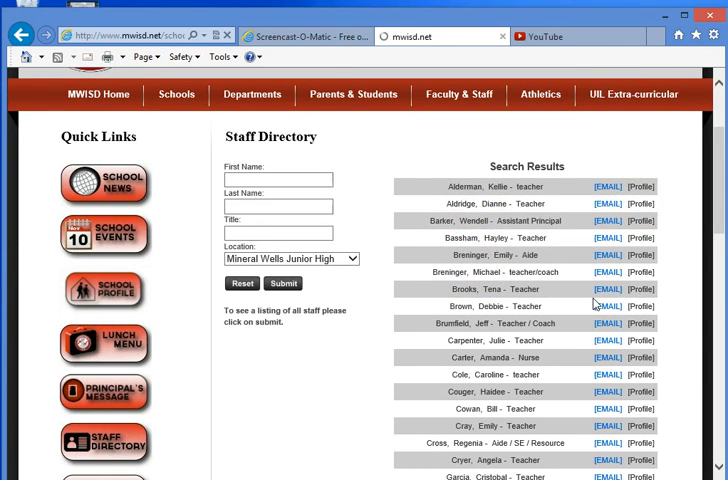
click(640, 204)
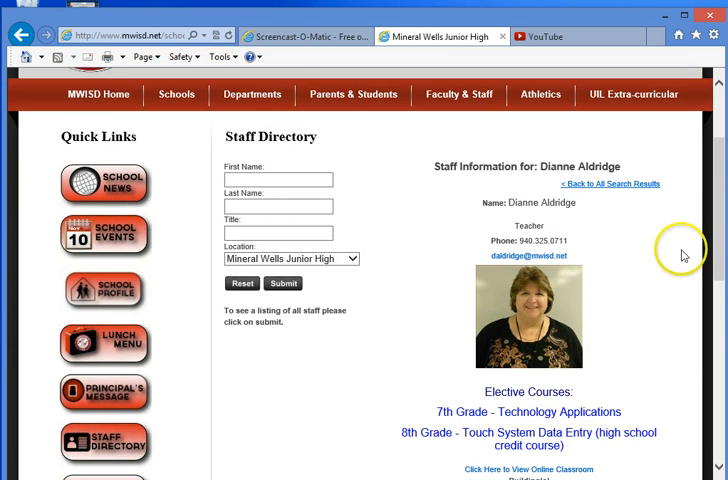
scroll(down, 3)
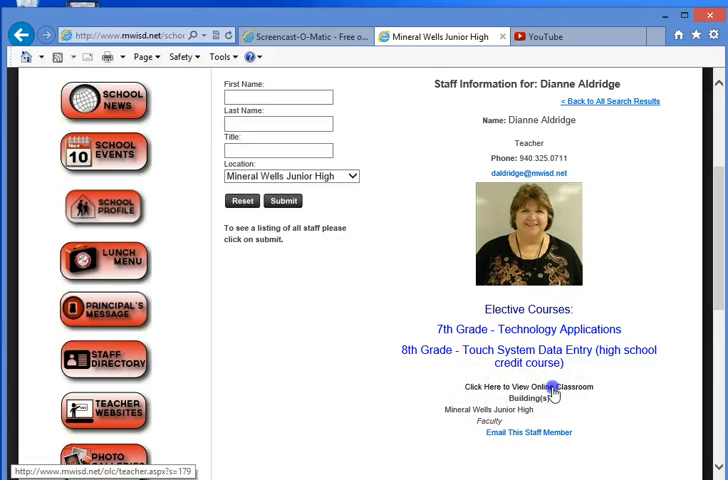
click(534, 387)
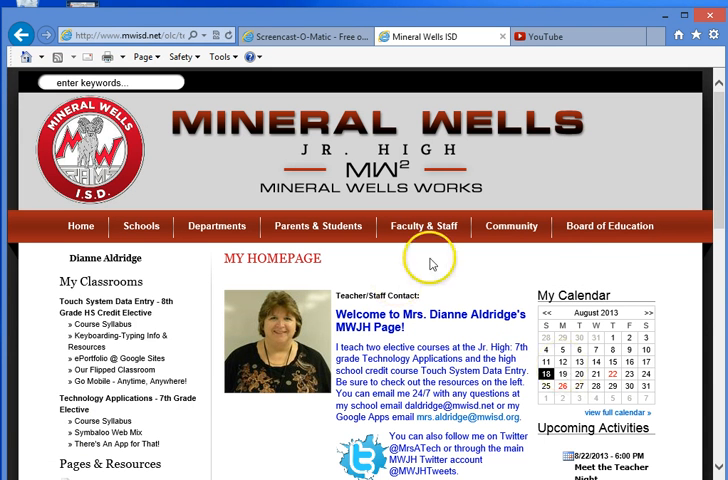
Read through the teacher homepage's sections and open her About.me page from the 'here' link
scroll(down, 3)
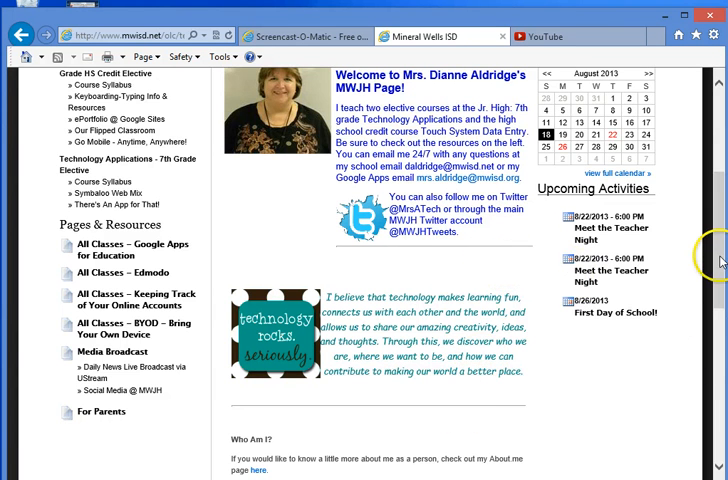
scroll(down, 3)
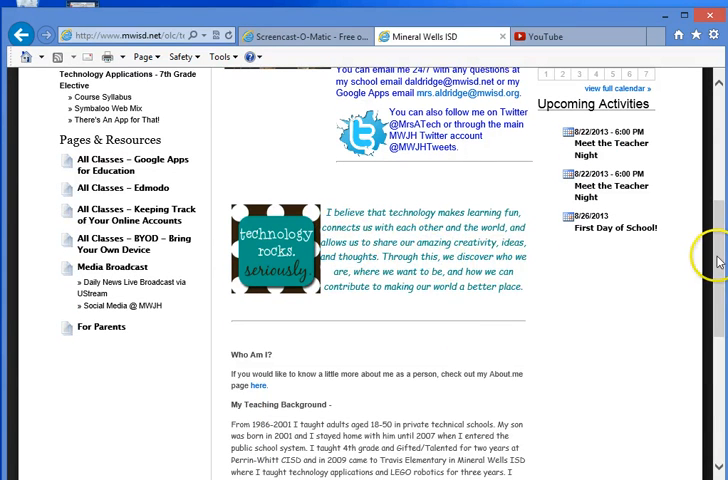
scroll(down, 3)
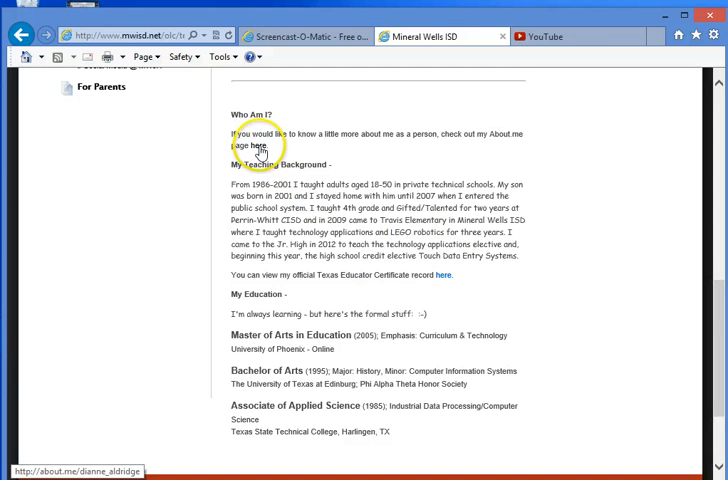
click(257, 145)
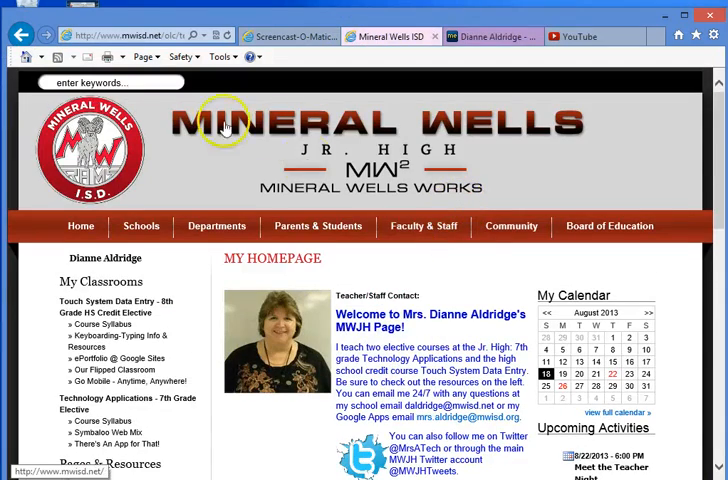
scroll(down, 3)
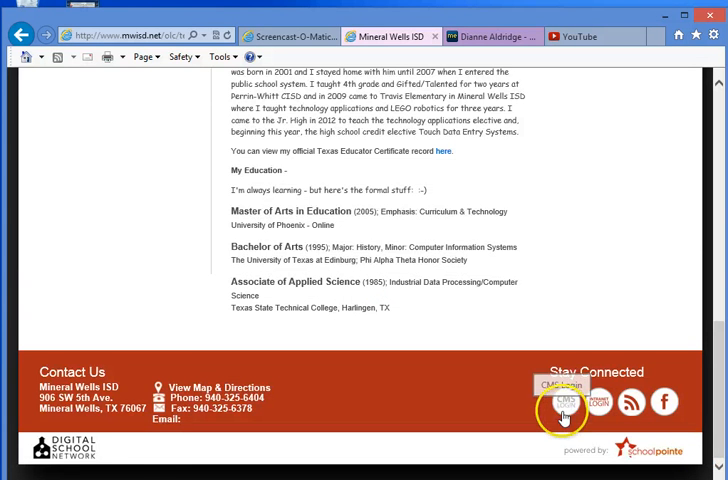
click(565, 404)
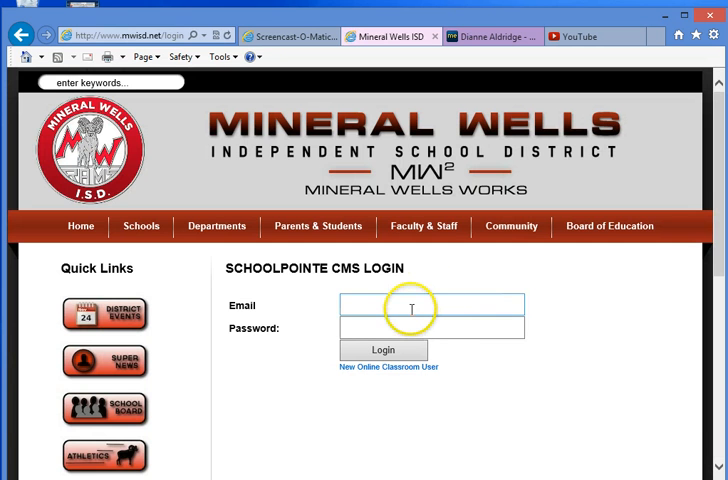
click(432, 305)
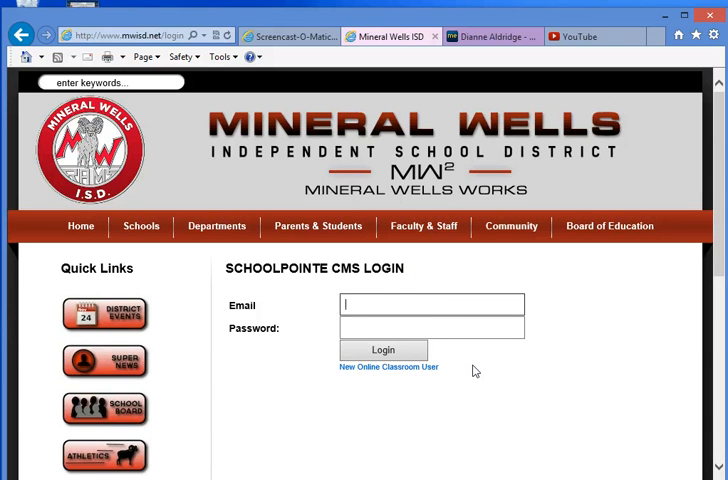
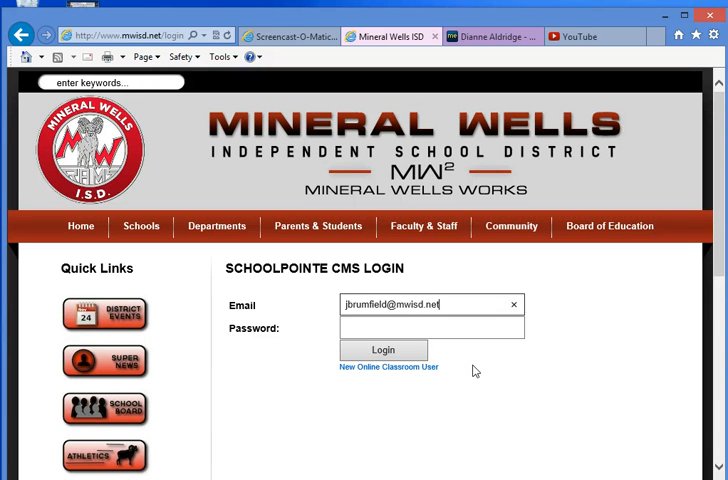
text(•)
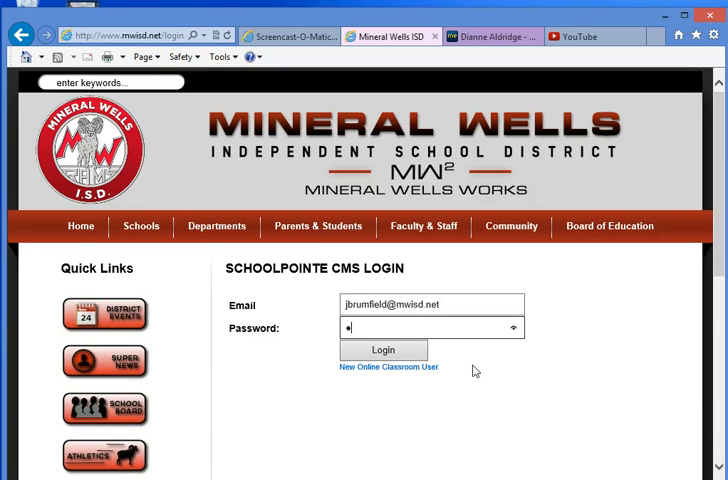
Sign in to reach the SchoolPointe CMS welcome page
click(382, 350)
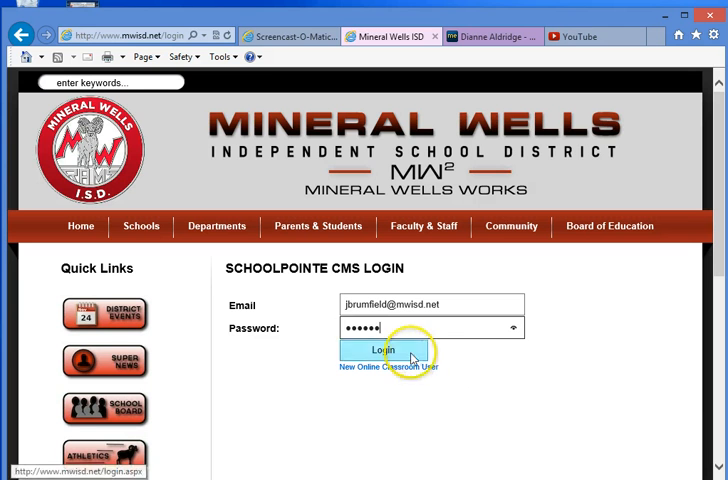
click(382, 350)
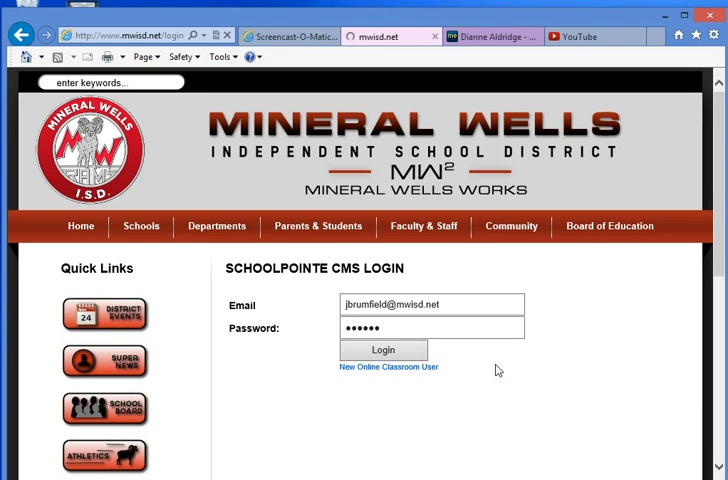
click(383, 350)
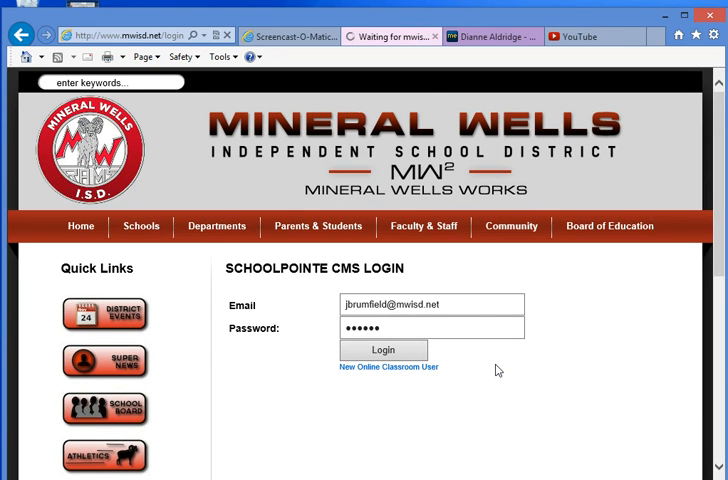
click(382, 350)
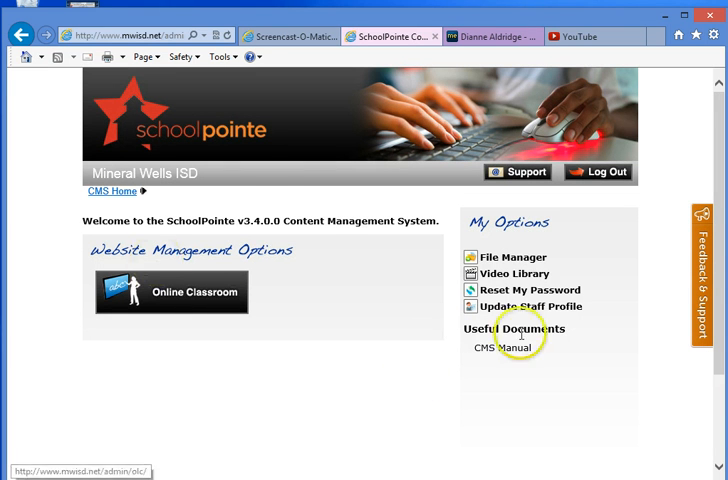
mouse_move(205, 347)
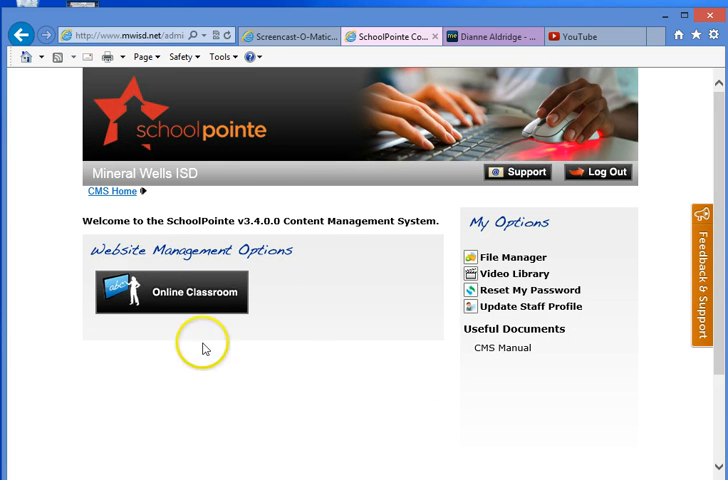
mouse_move(180, 290)
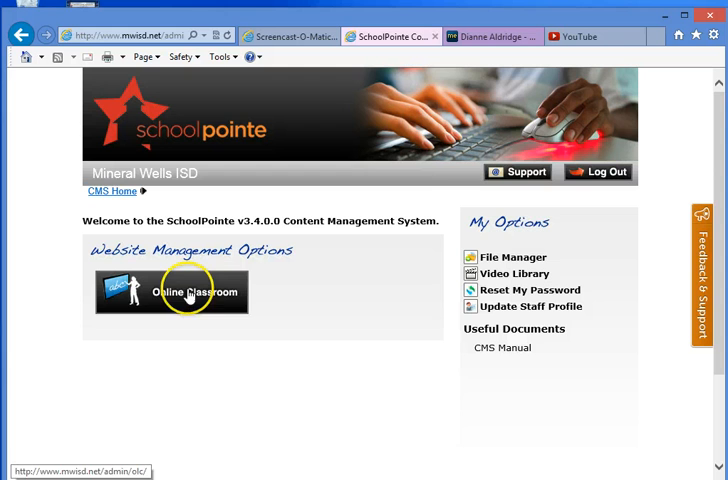
click(184, 293)
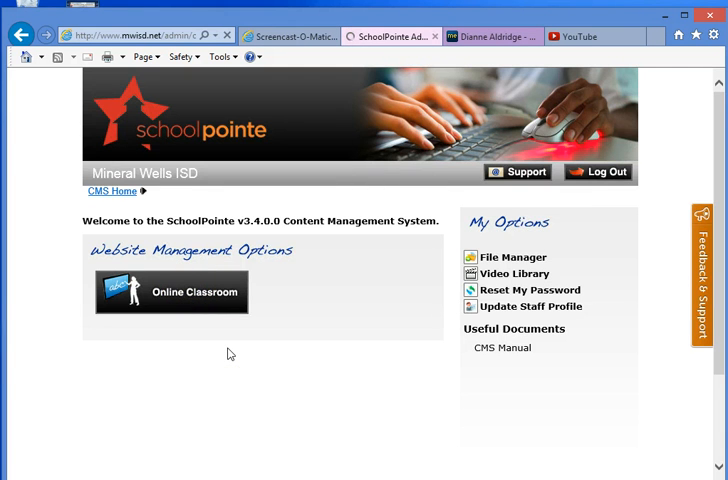
click(171, 292)
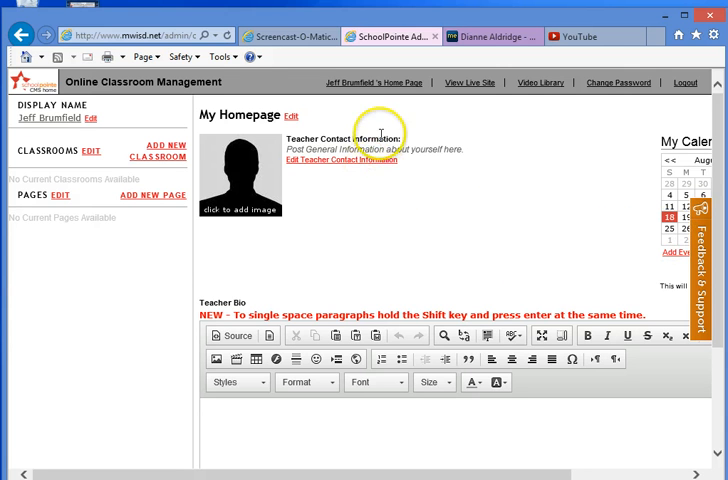
mouse_move(561, 187)
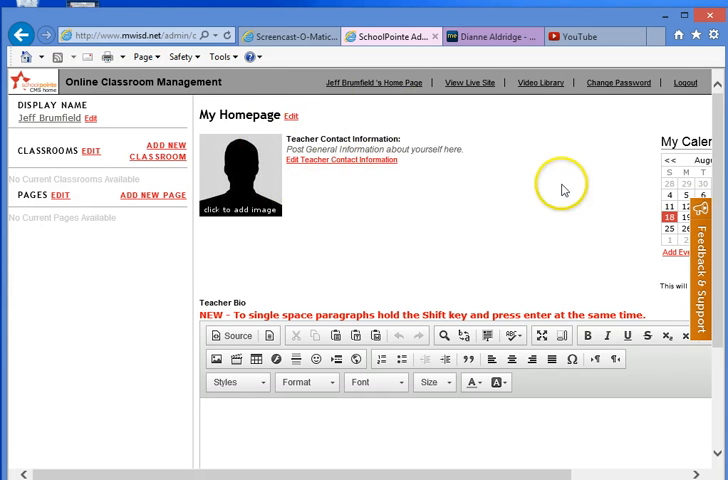
mouse_move(715, 195)
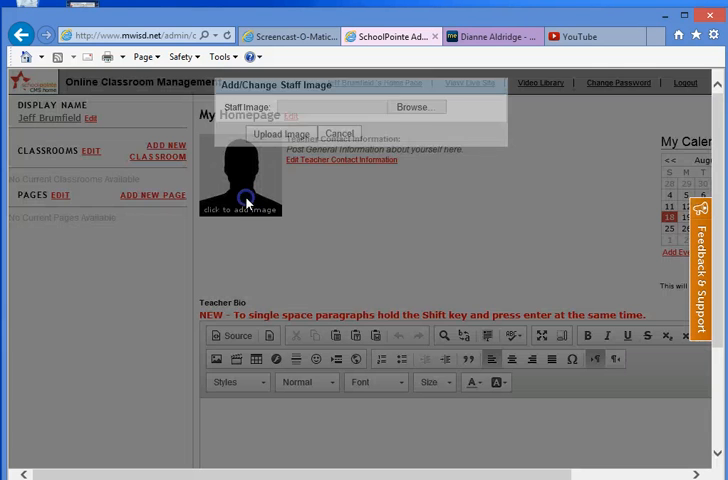
Upload brumfield.jpg from the Desktop as the staff photo on the homepage
click(414, 106)
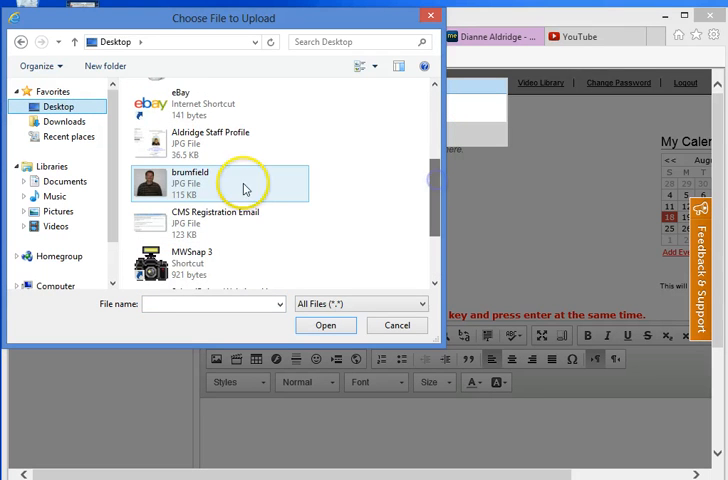
click(245, 183)
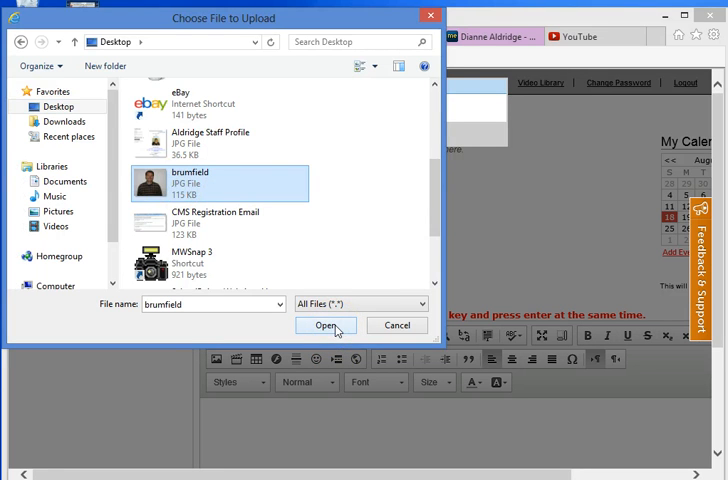
click(325, 325)
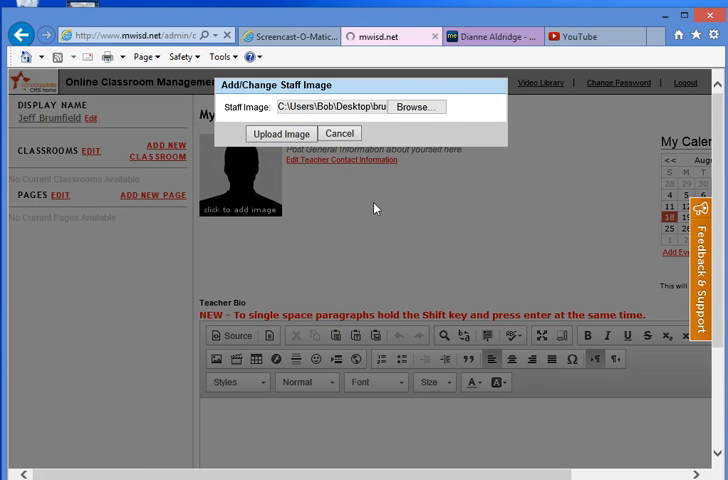
click(281, 133)
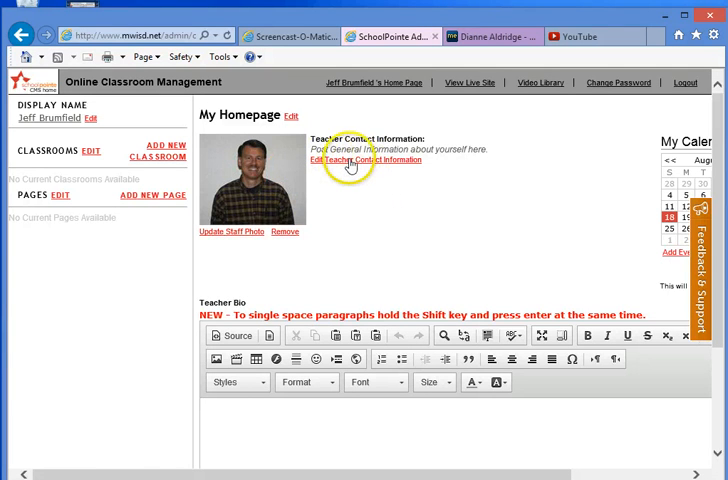
click(364, 160)
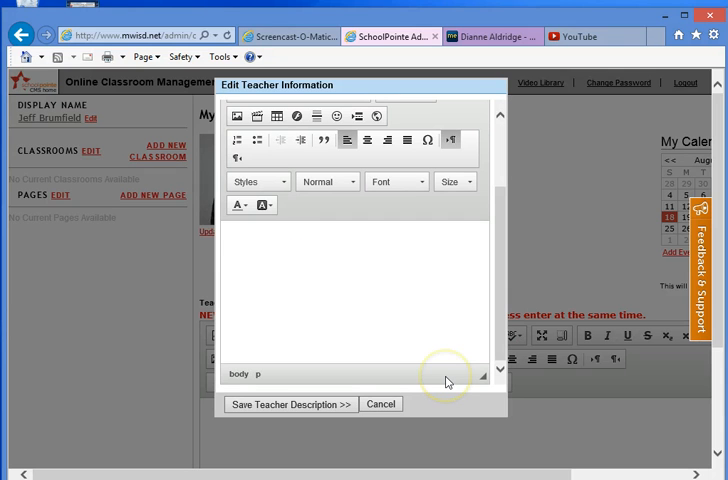
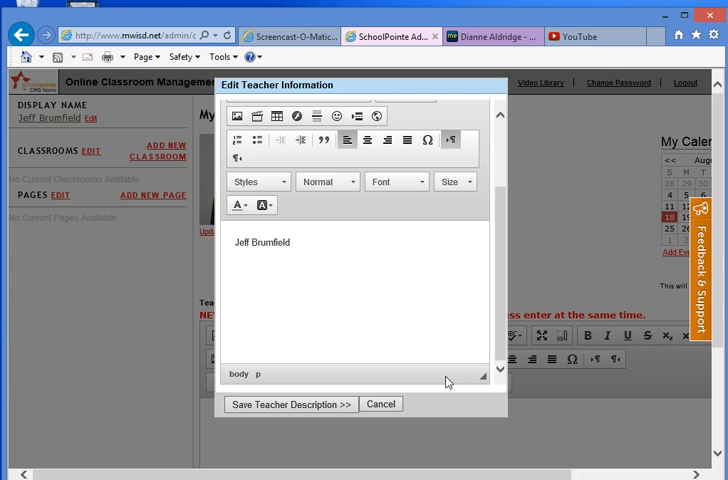
text(8th Grade)
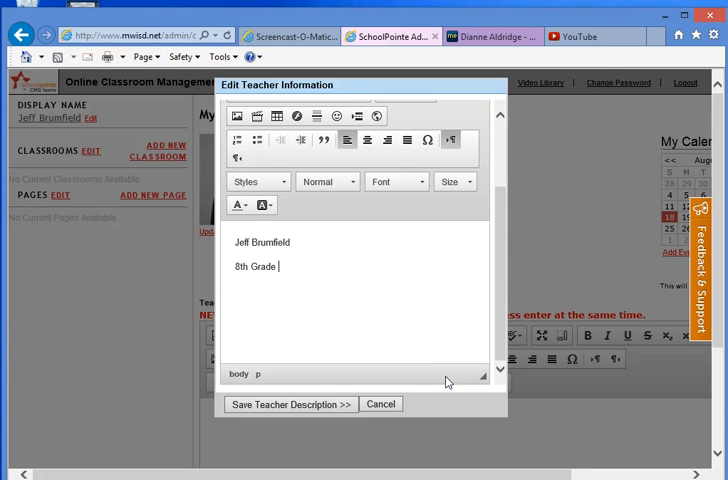
text(Science Teacher)
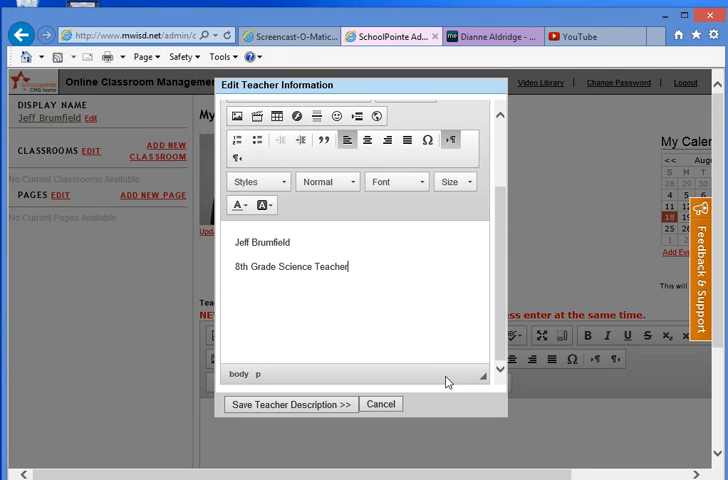
text(Girls Volleyball Coach)
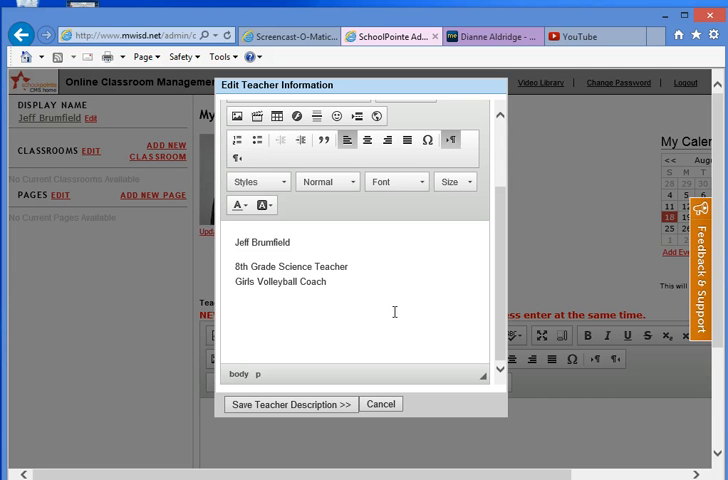
Set all contact text to Tahoma size 20 and enlarge the name to size 28
drag(231, 242, 340, 281)
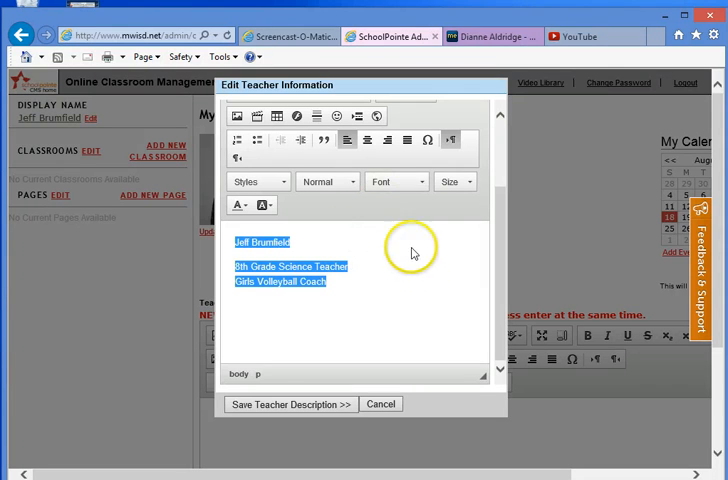
click(396, 181)
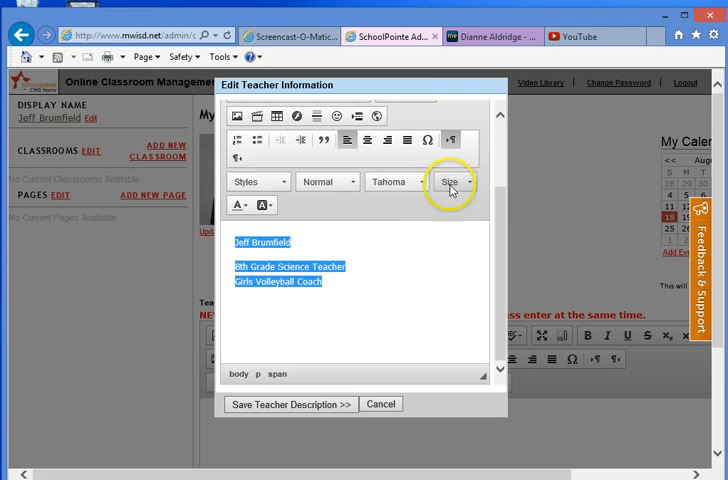
click(451, 181)
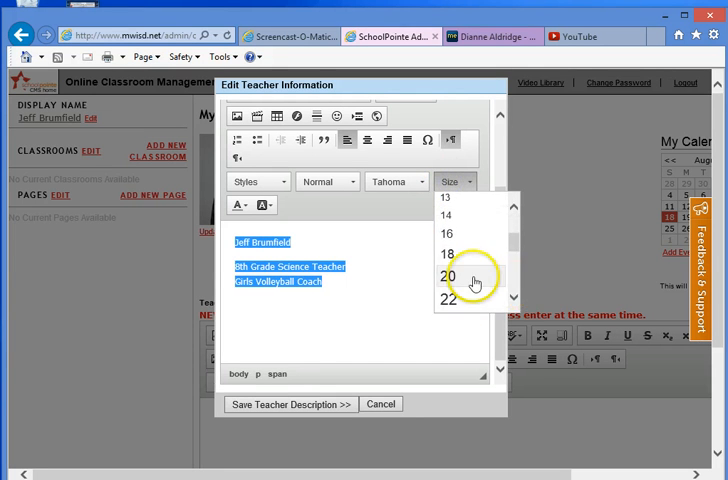
click(449, 276)
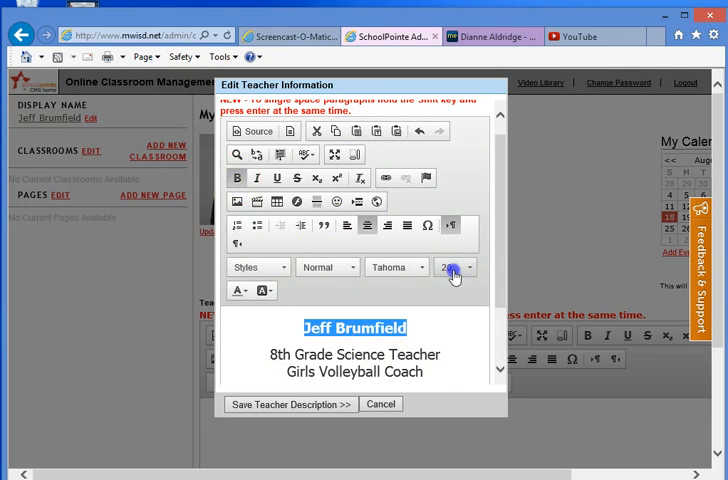
click(454, 267)
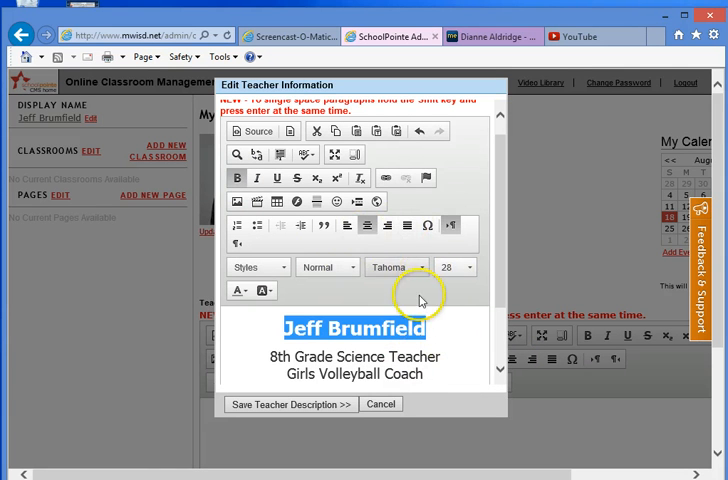
mouse_move(358, 294)
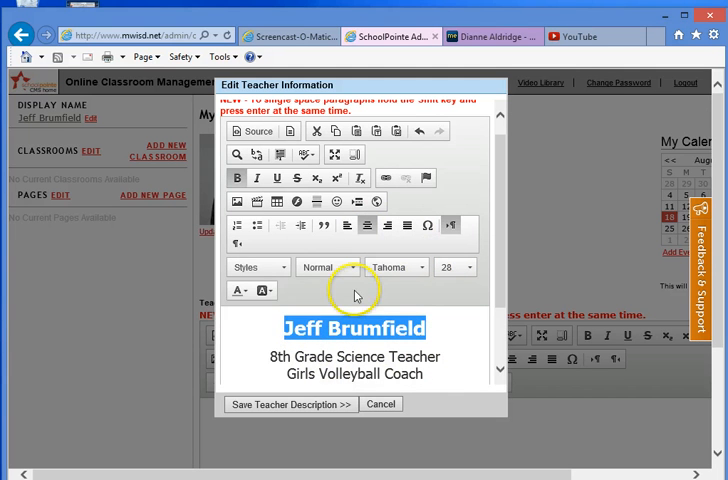
Colour the name red on a dark highlight band and save the teacher description
click(247, 291)
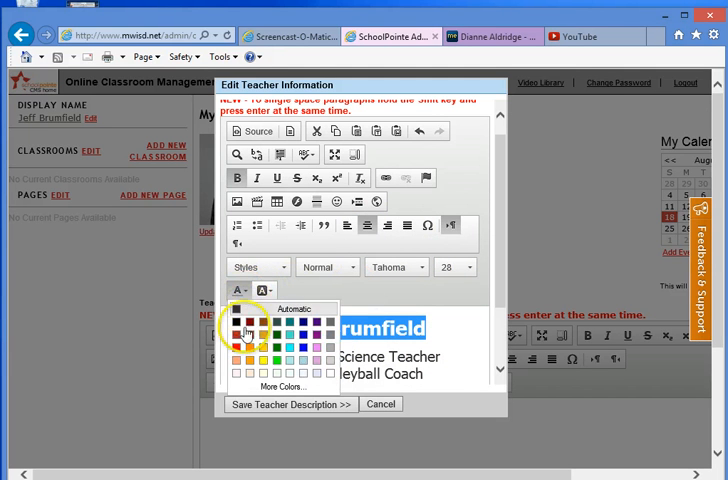
click(247, 331)
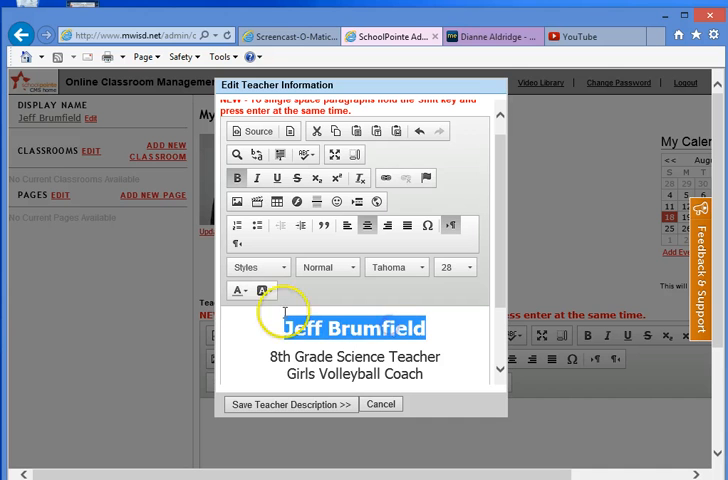
click(246, 291)
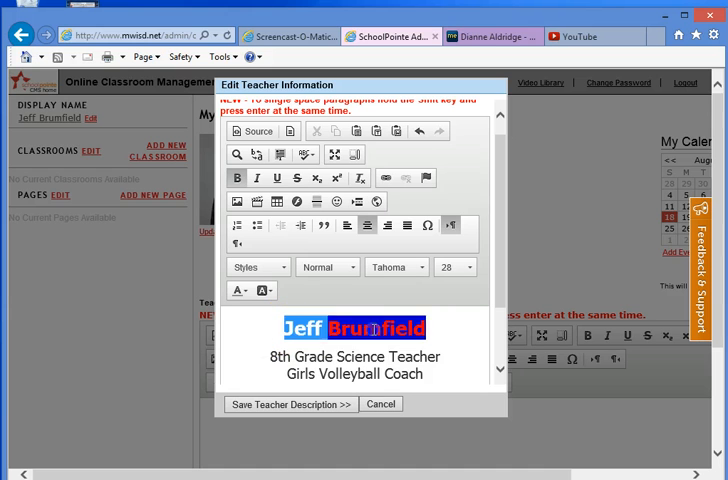
click(263, 291)
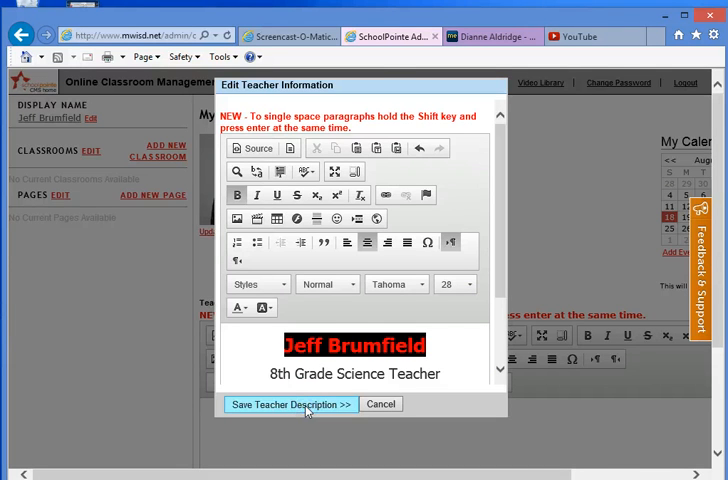
click(290, 404)
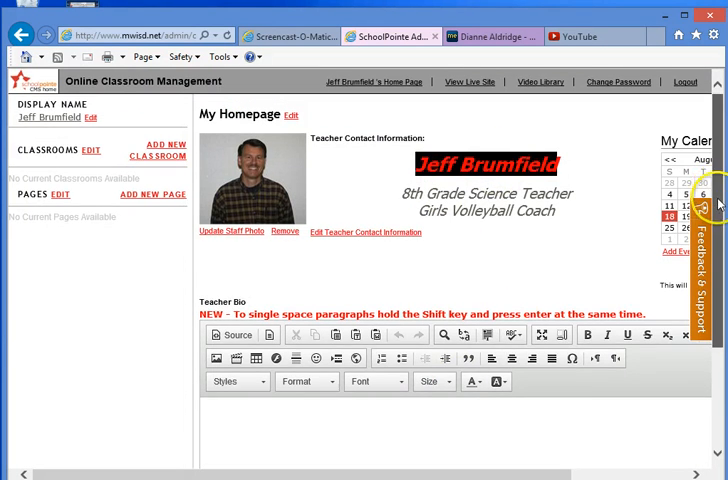
Add a Bio heading and a placeholder paragraph in the Teacher Bio editor
scroll(down, 3)
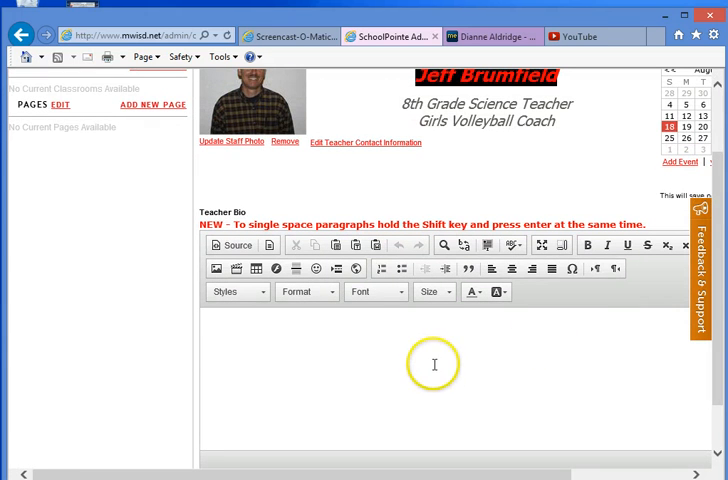
click(434, 365)
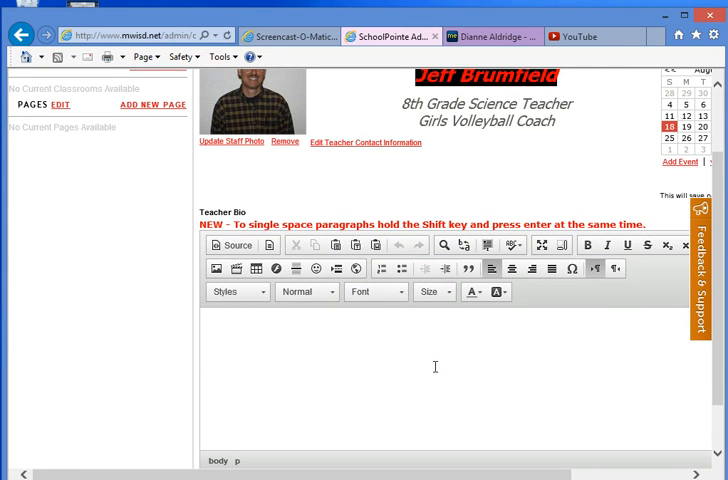
click(214, 328)
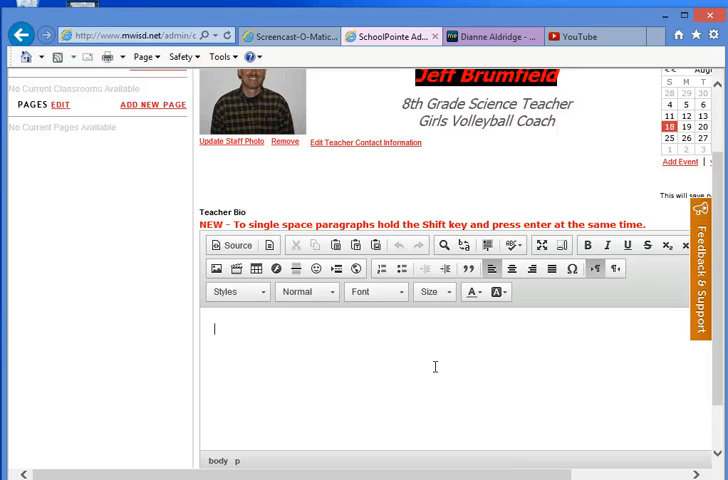
text(Bio)
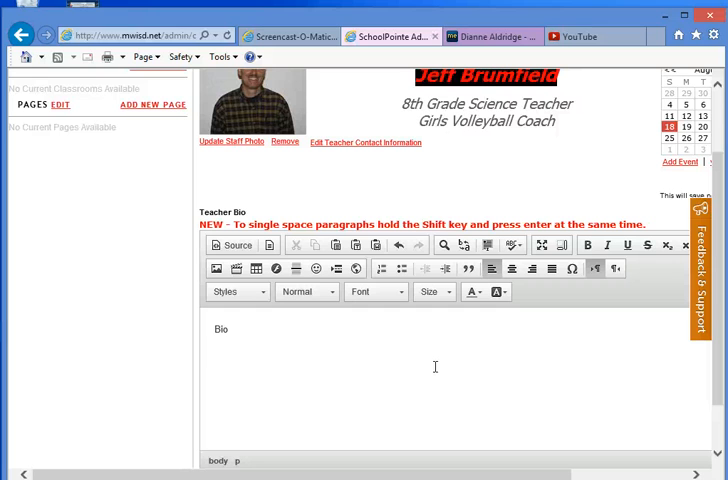
text(dksjfl;sdjf ;adksjfl ;skdfjl,dsf ;asdkdjf)
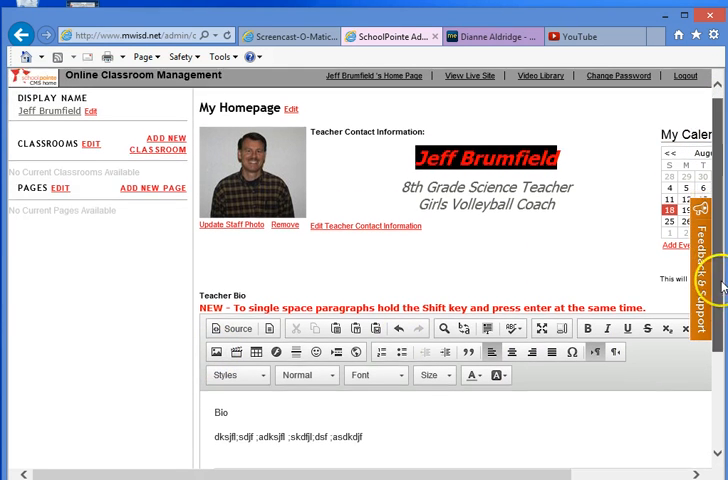
scroll(down, 3)
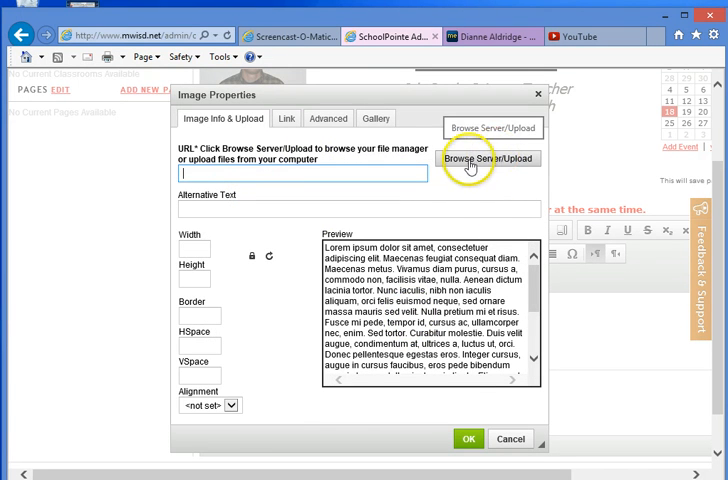
Upload Volleyball.jpg from the Desktop to the file manager and select it for the bio image
click(489, 158)
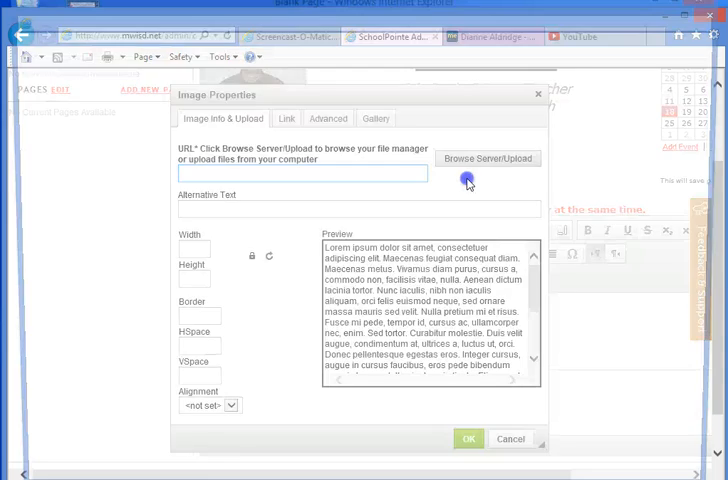
click(488, 158)
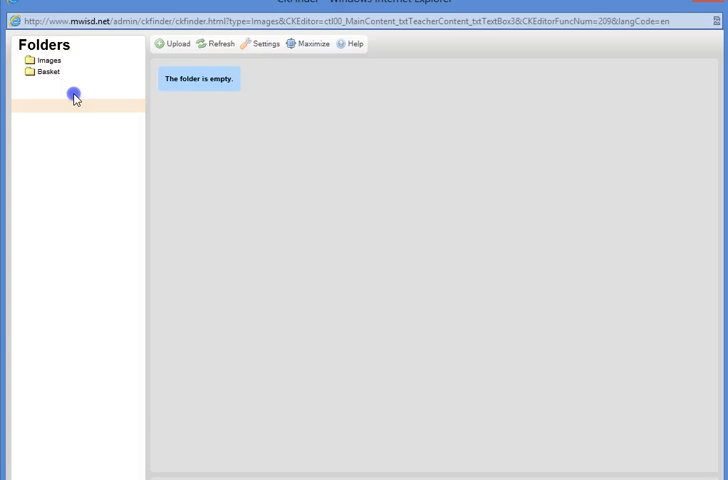
click(174, 43)
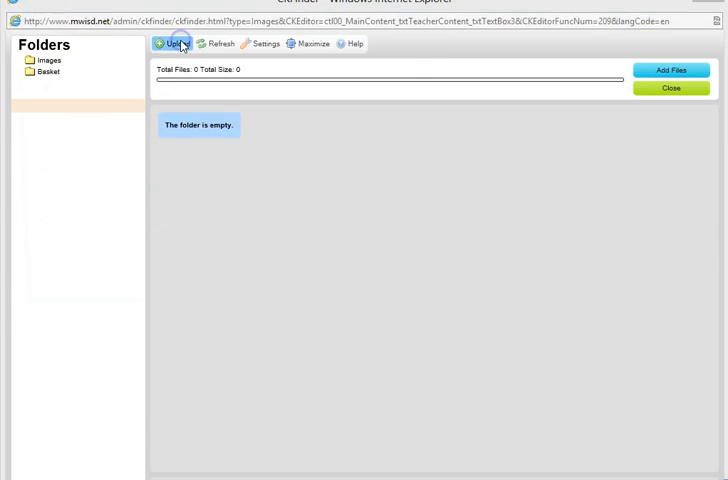
click(172, 43)
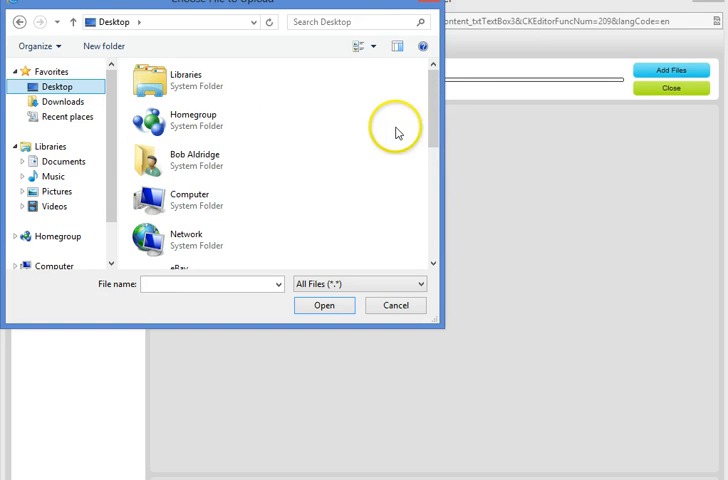
scroll(down, 3)
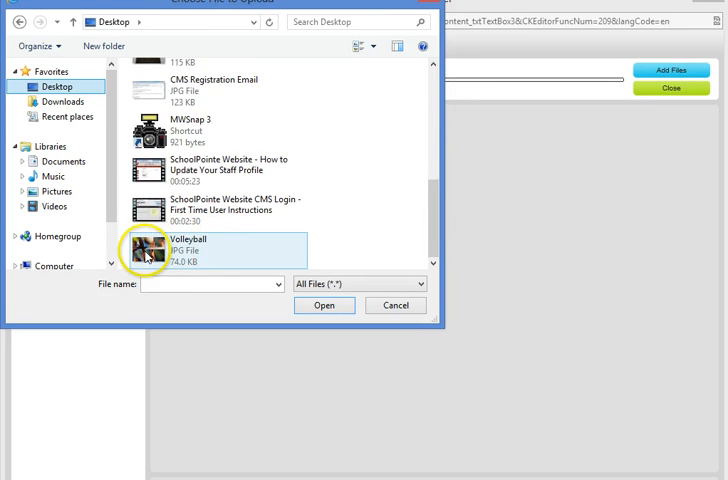
click(324, 305)
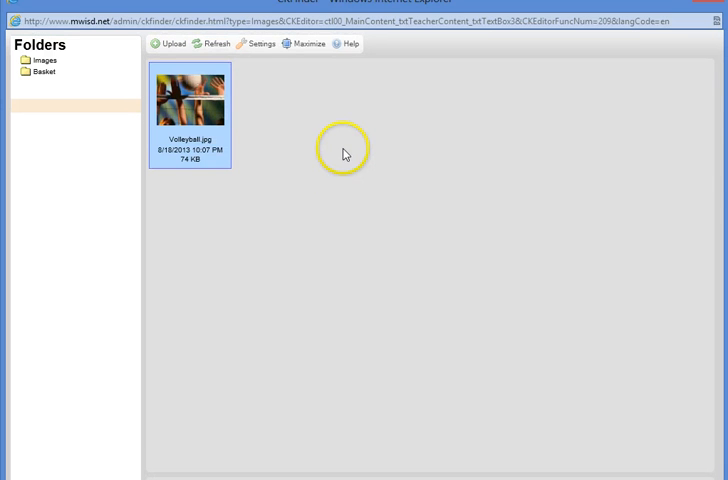
mouse_move(265, 130)
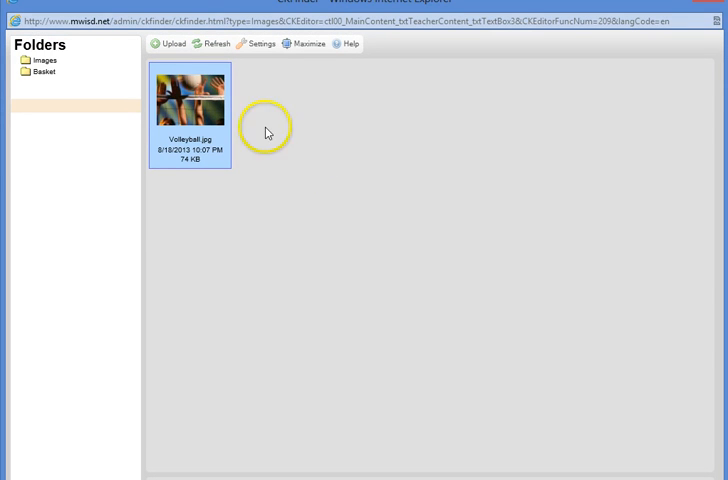
double_click(194, 96)
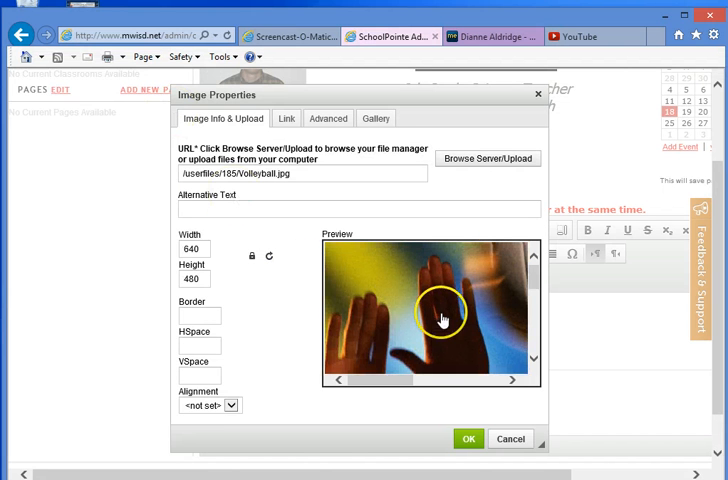
mouse_move(370, 352)
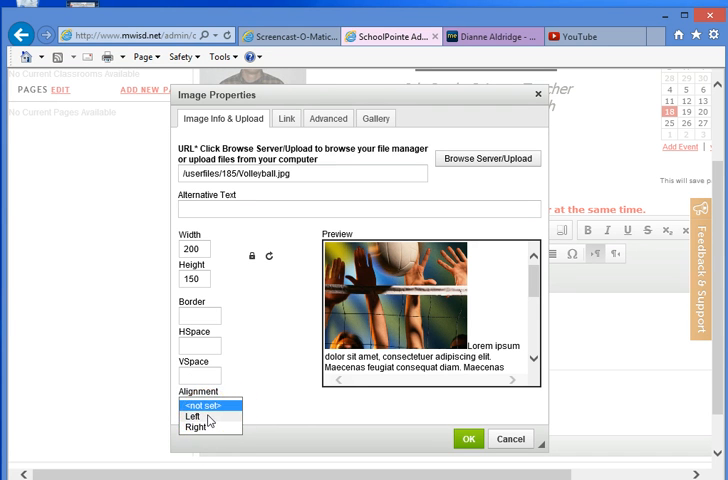
Insert the Volleyball picture at 200 by 150 with left alignment
click(467, 438)
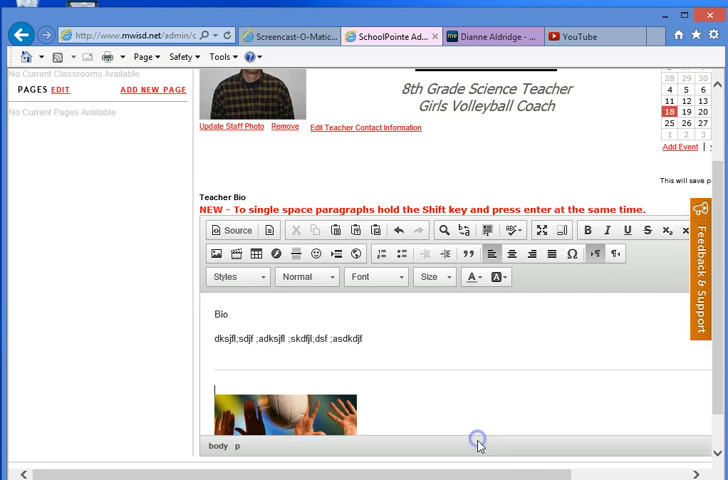
Write "I love to coach volleyball." beside the volleyball picture in the bio
scroll(down, 3)
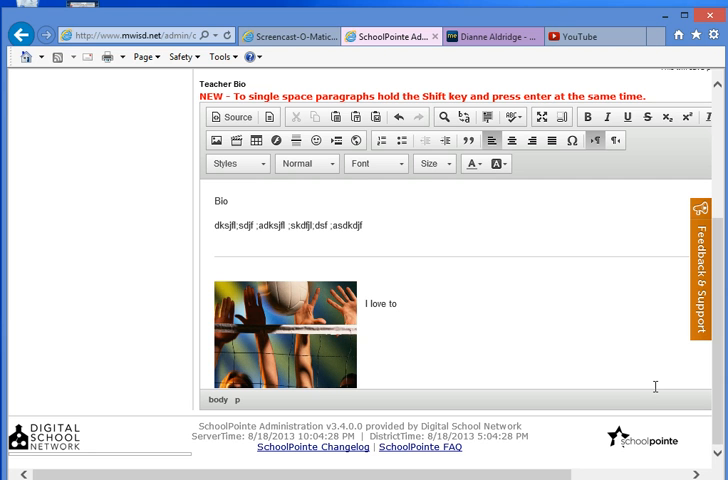
text(coach volleyba)
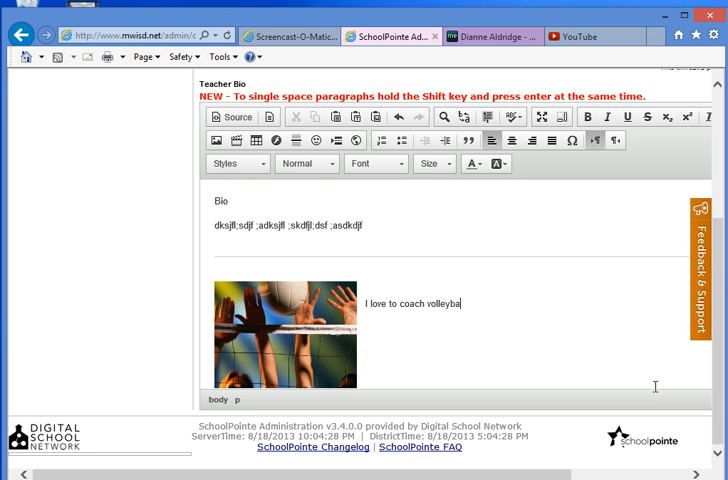
text(ll.)
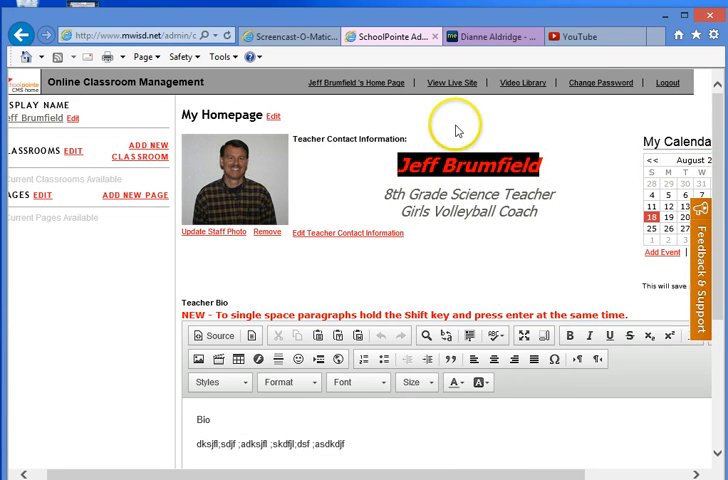
mouse_move(415, 117)
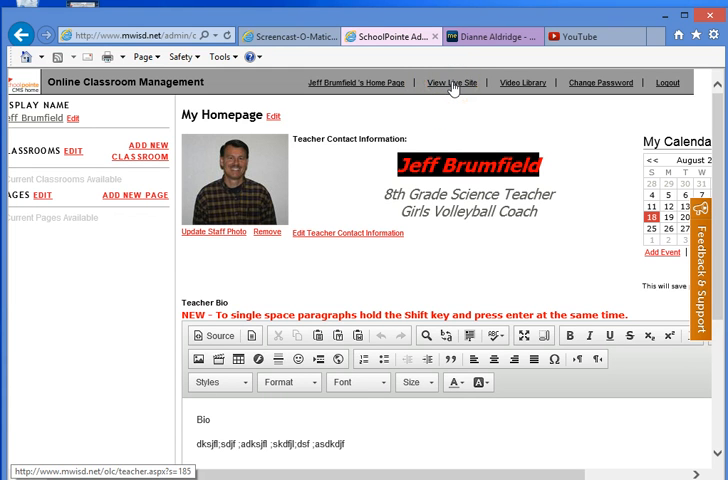
click(453, 82)
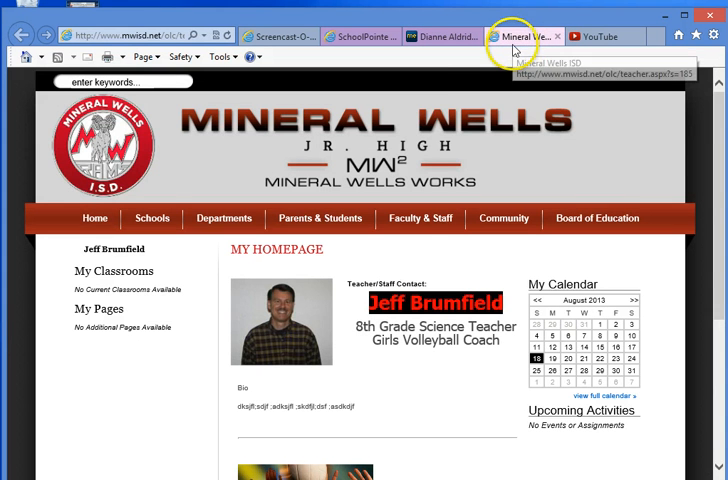
scroll(down, 3)
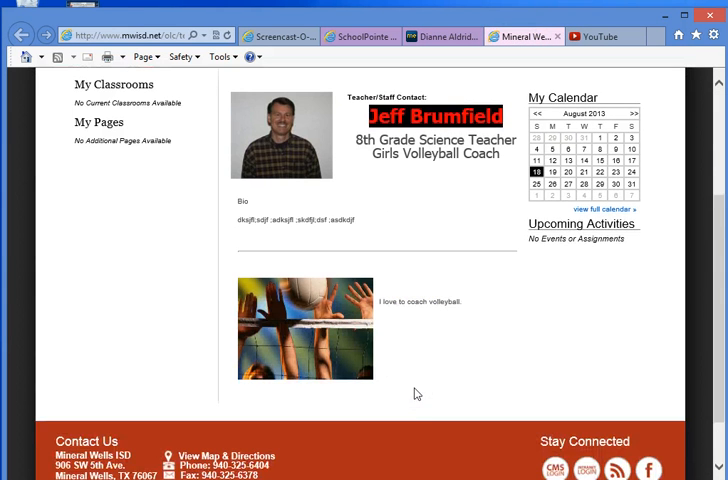
scroll(up, 3)
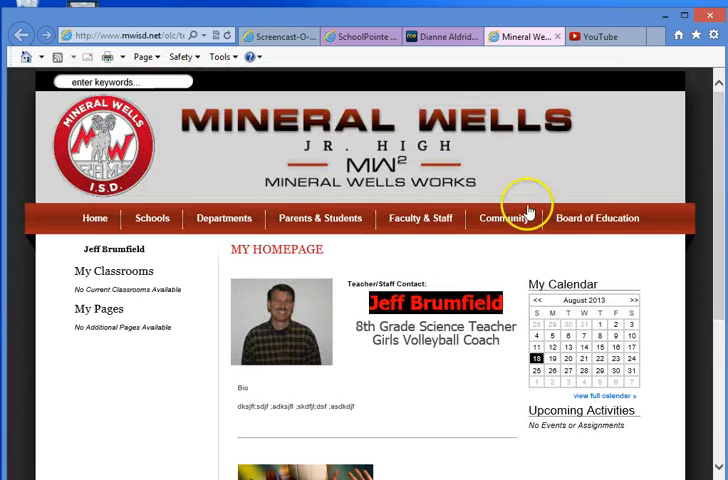
click(358, 37)
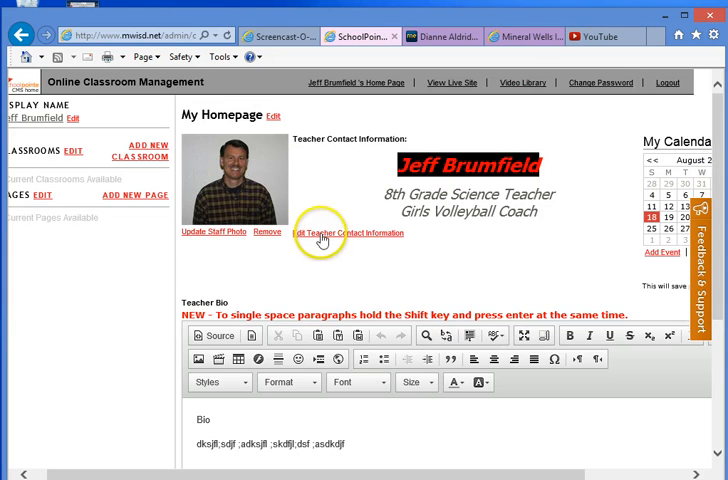
Add "Conference" and "9:30-10:30" lines to the teacher contact information
click(338, 232)
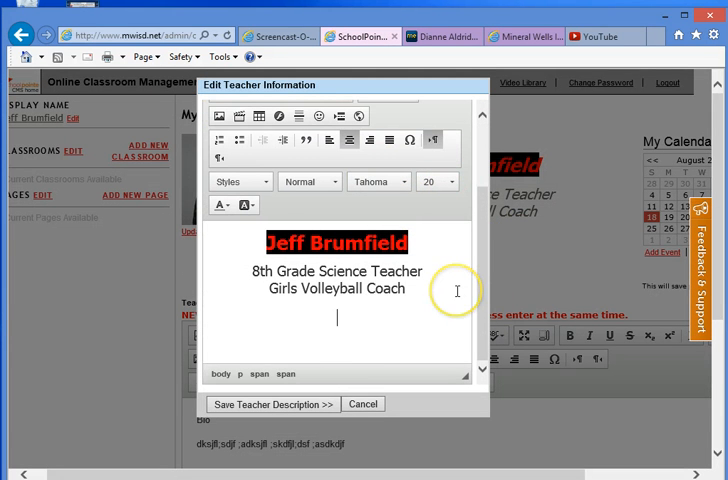
text(Confere)
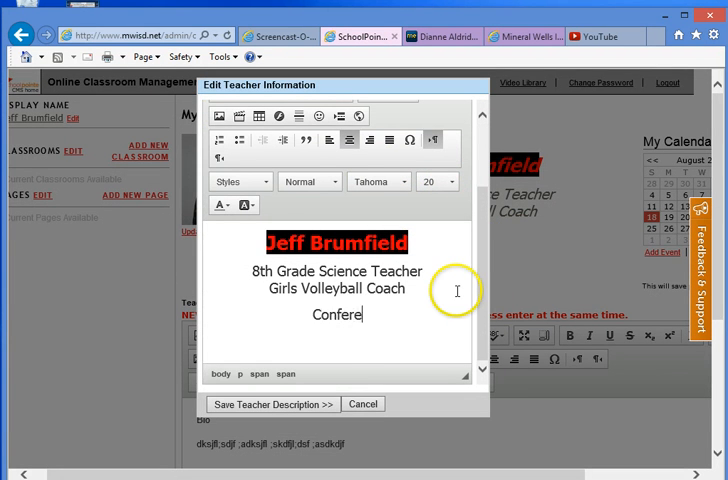
text(nce⏎)
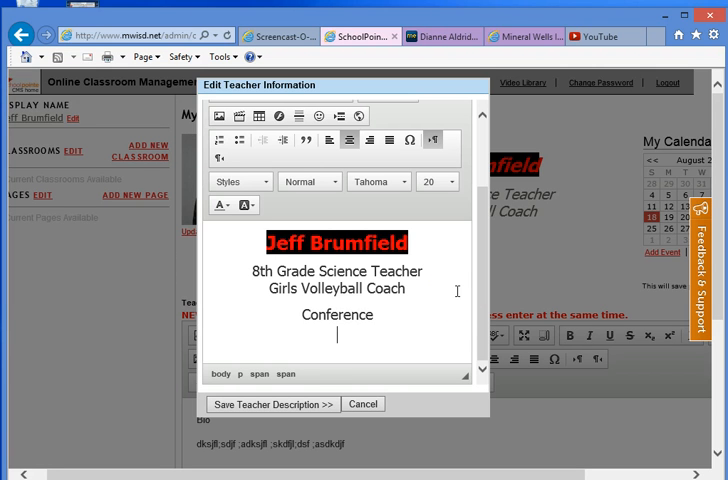
text(9:3)
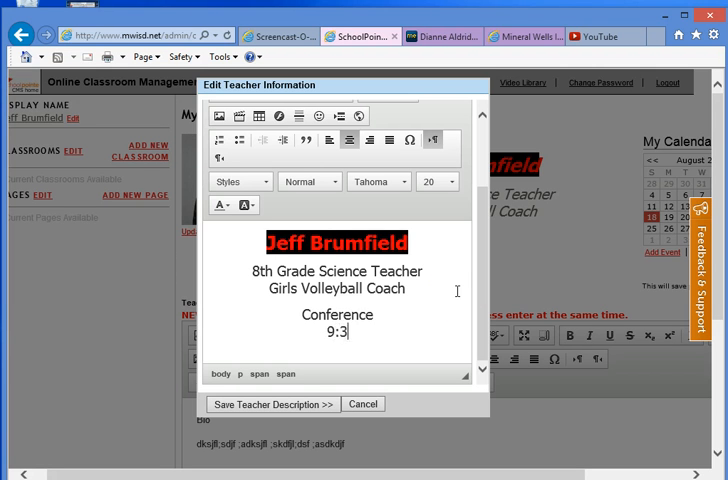
text(0-10:30)
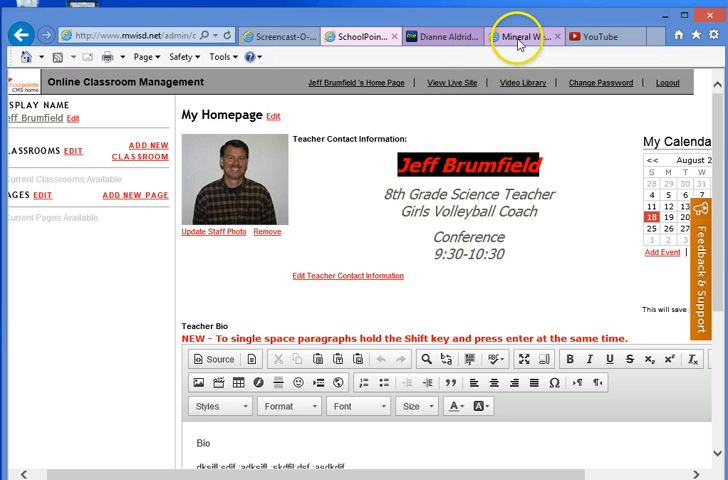
Refresh the live Mineral Wells ISD homepage to review the conference times and volleyball picture
click(510, 37)
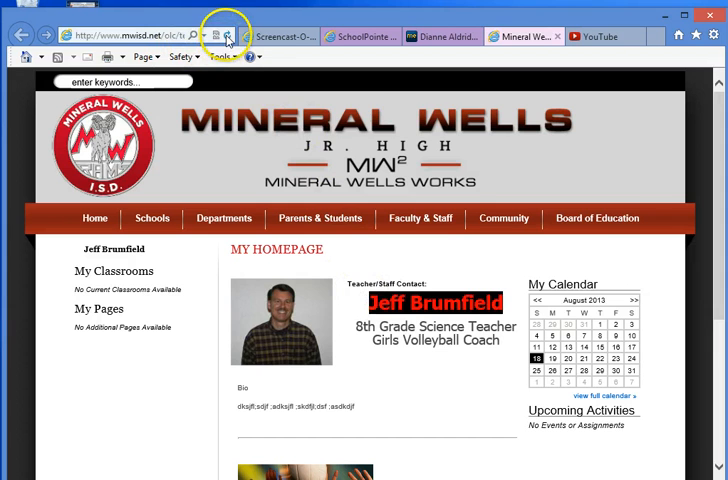
click(214, 33)
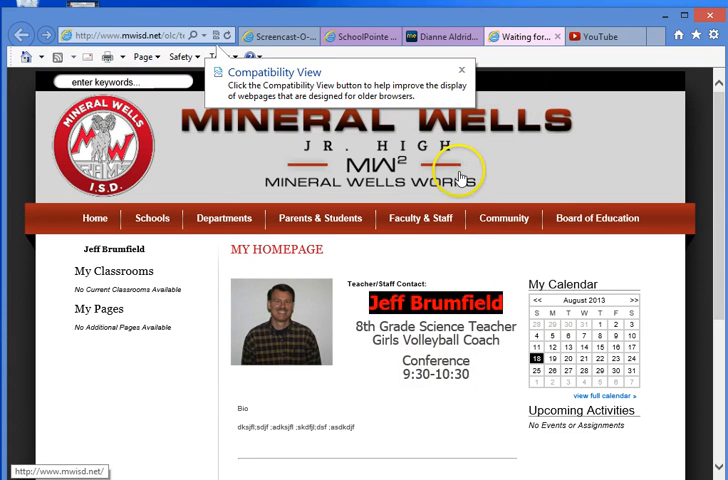
mouse_move(345, 33)
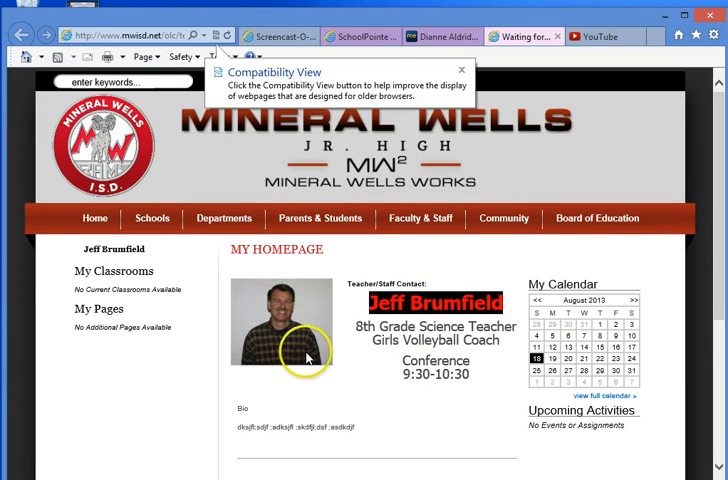
scroll(down, 3)
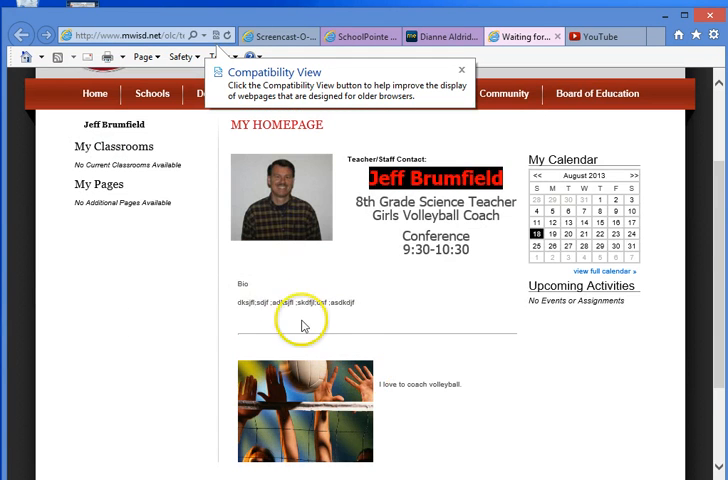
mouse_move(390, 205)
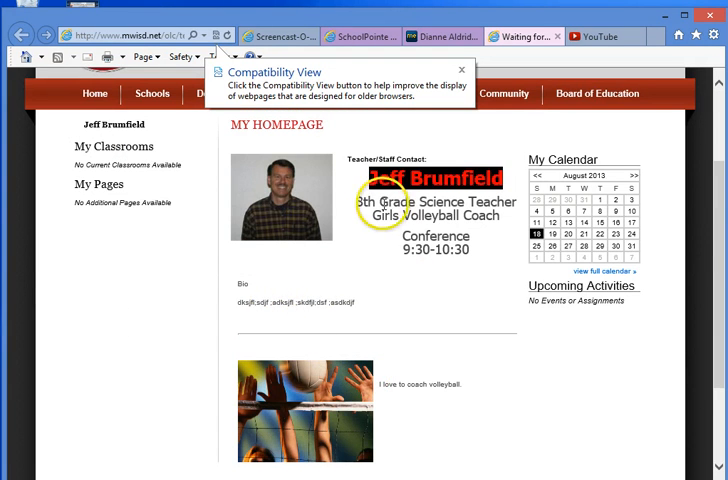
mouse_move(465, 255)
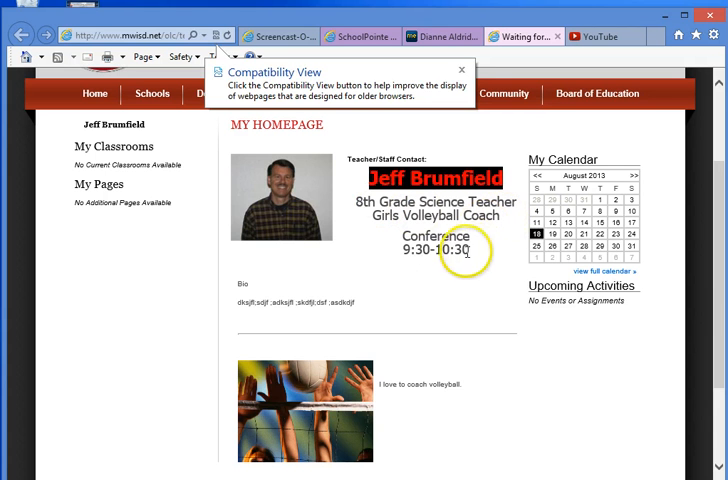